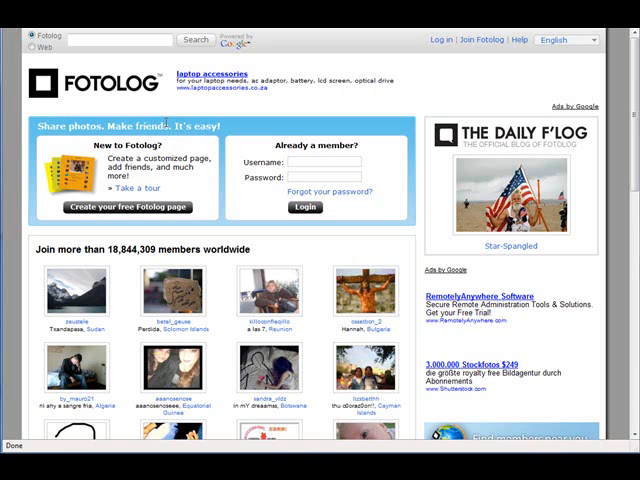
pyautogui.moveTo(318, 208)
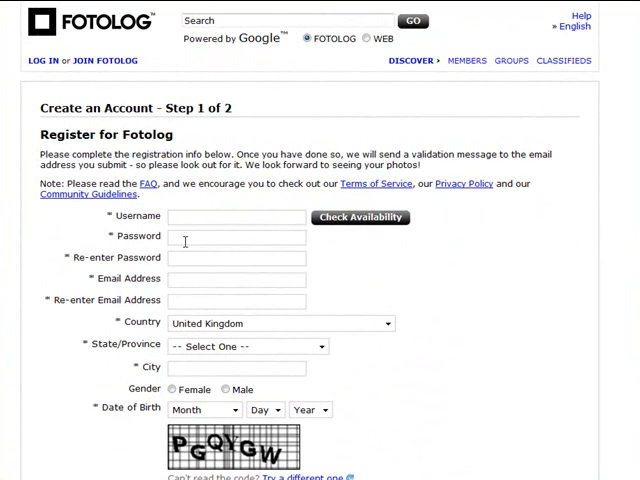
pyautogui.moveTo(191, 293)
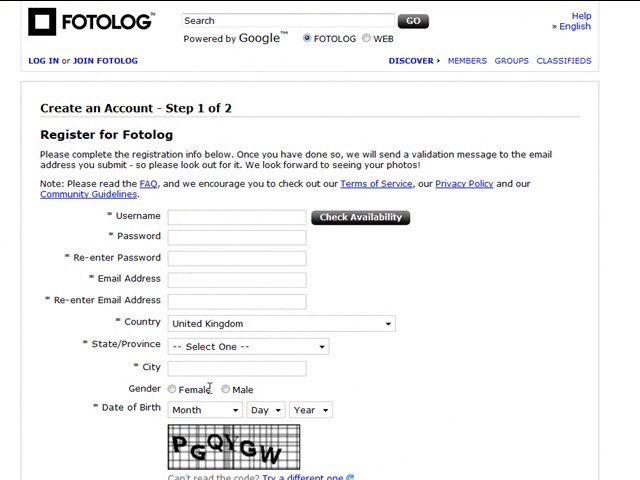
# Scroll through the Create an Account registration form and submit it.
pyautogui.scroll(-3)
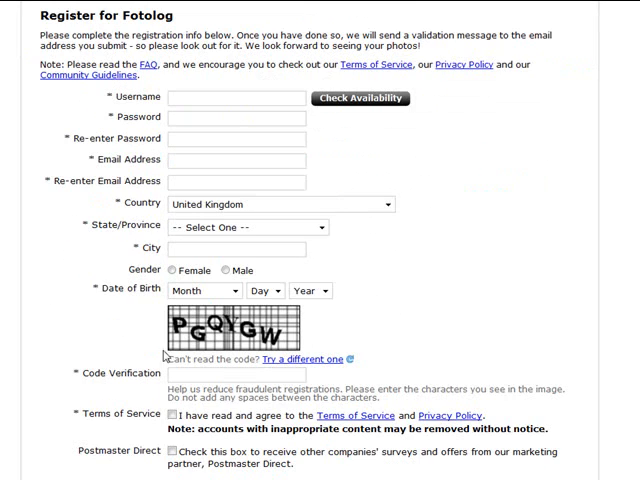
pyautogui.scroll(-3)
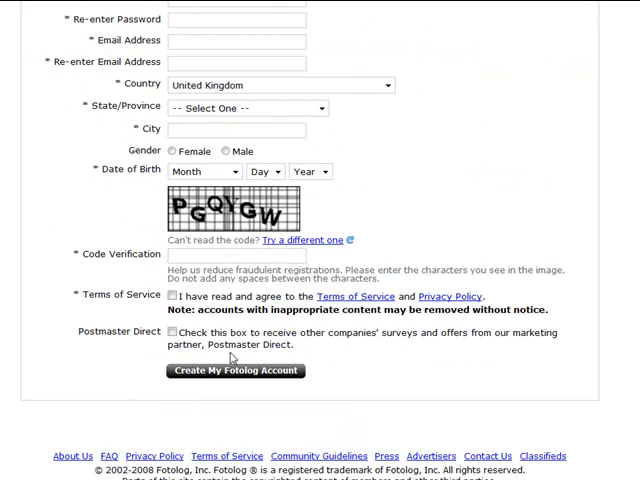
pyautogui.moveTo(5, 340)
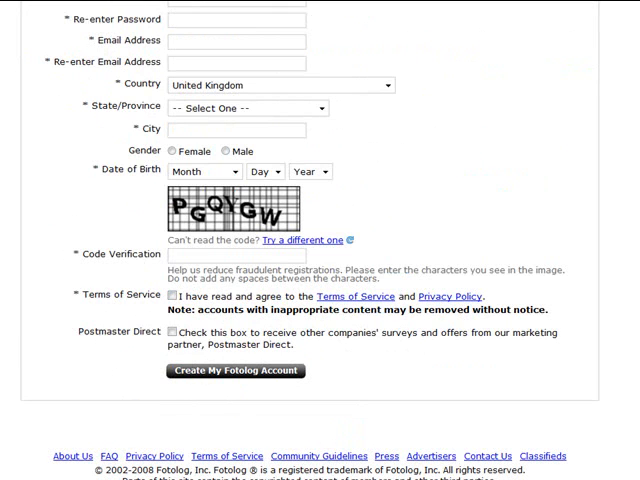
pyautogui.click(173, 333)
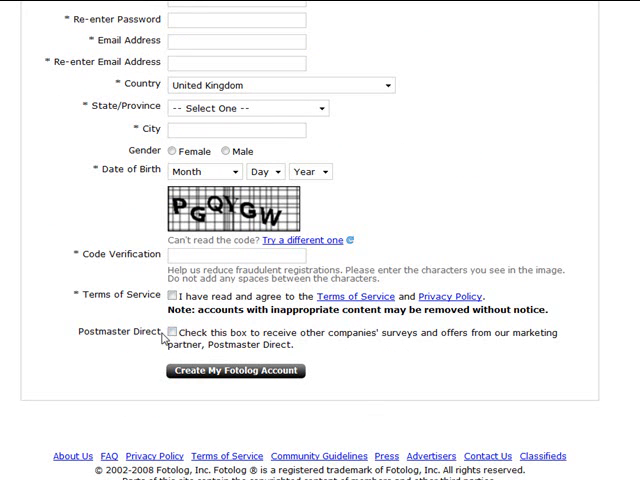
pyautogui.moveTo(176, 333)
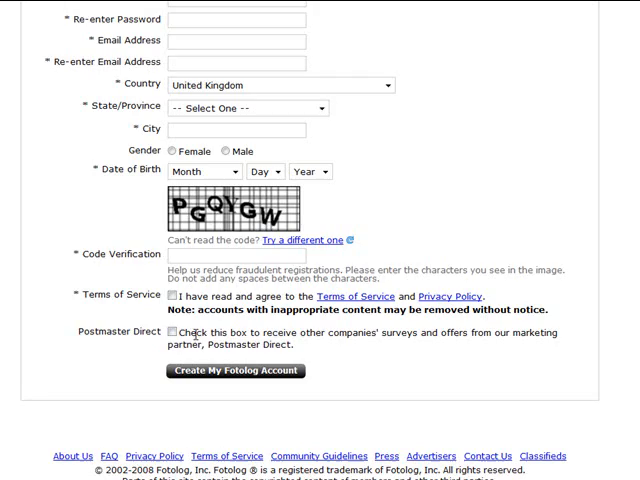
pyautogui.scroll(3)
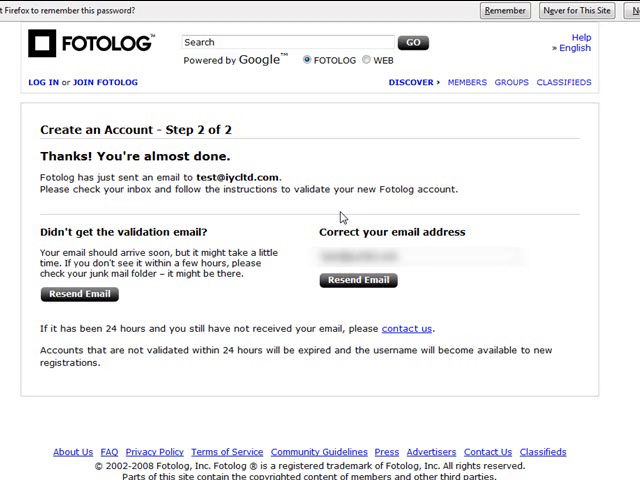
pyautogui.moveTo(235, 288)
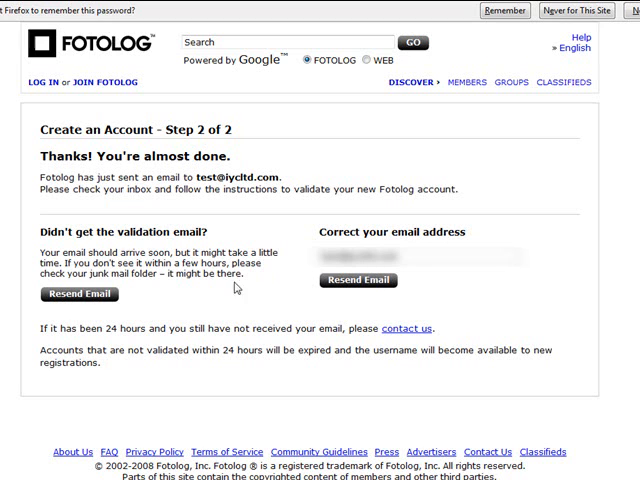
pyautogui.moveTo(240, 325)
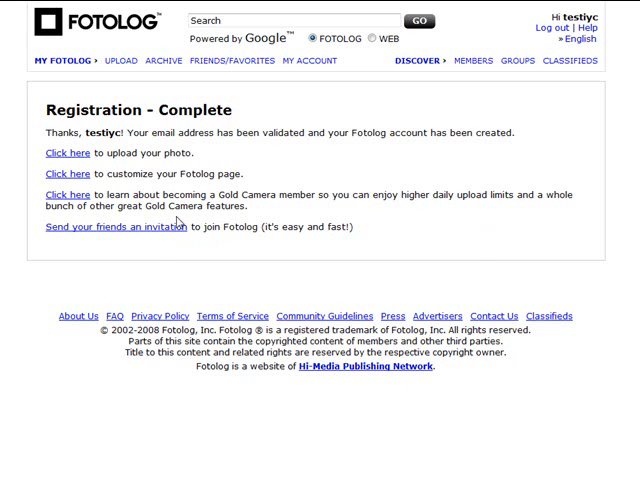
# Open My Account profile settings after registration completes.
pyautogui.click(65, 173)
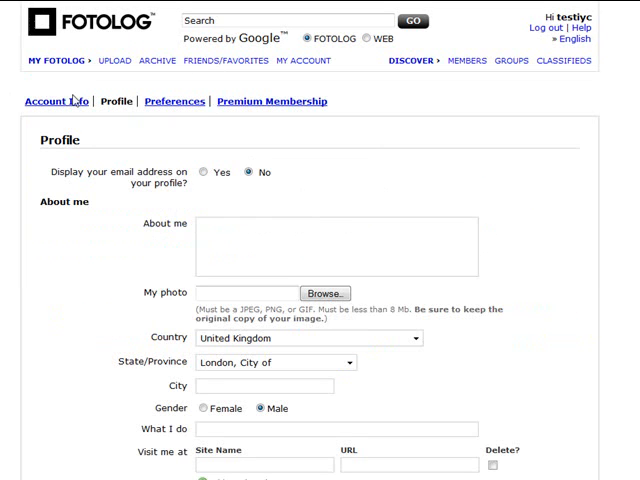
pyautogui.moveTo(188, 167)
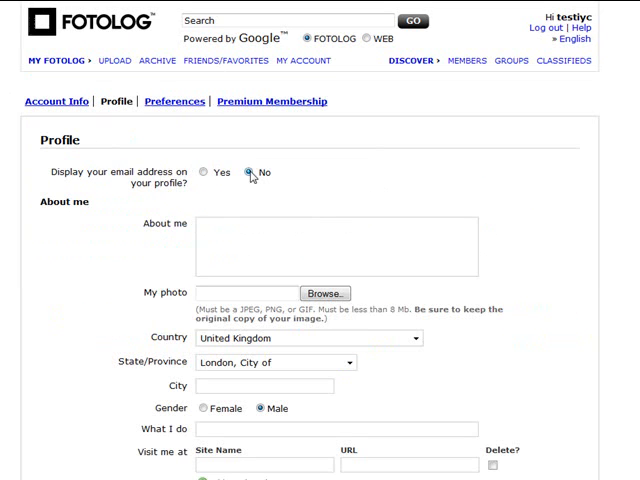
# Review the profile photo, interests and web sites sections, including country, region and gender.
pyautogui.scroll(-3)
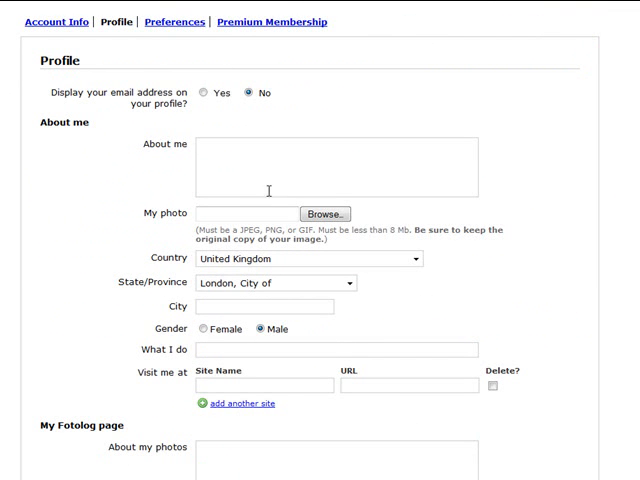
pyautogui.moveTo(239, 78)
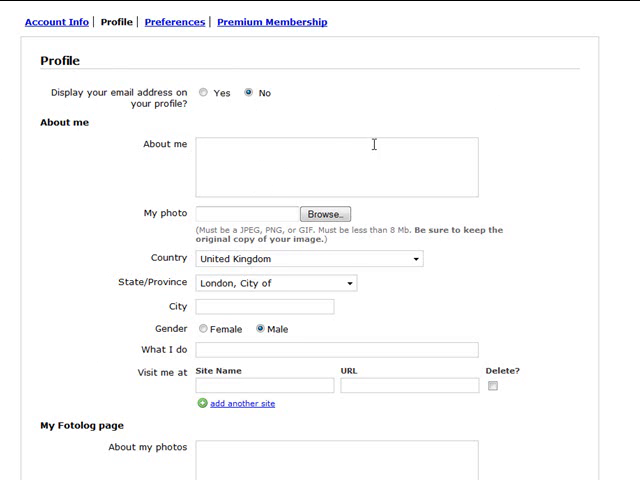
pyautogui.scroll(-3)
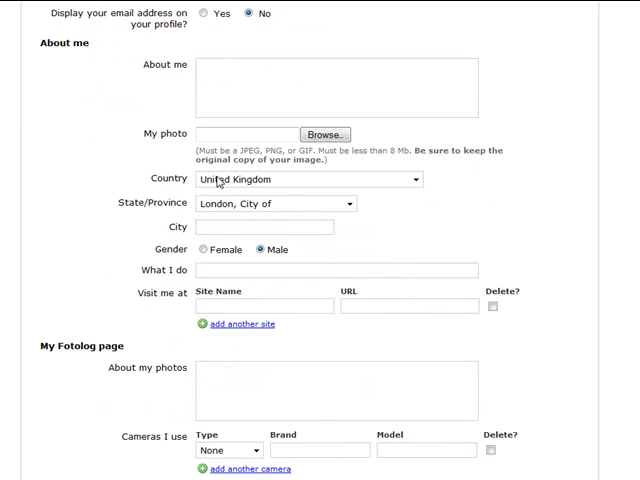
pyautogui.scroll(-3)
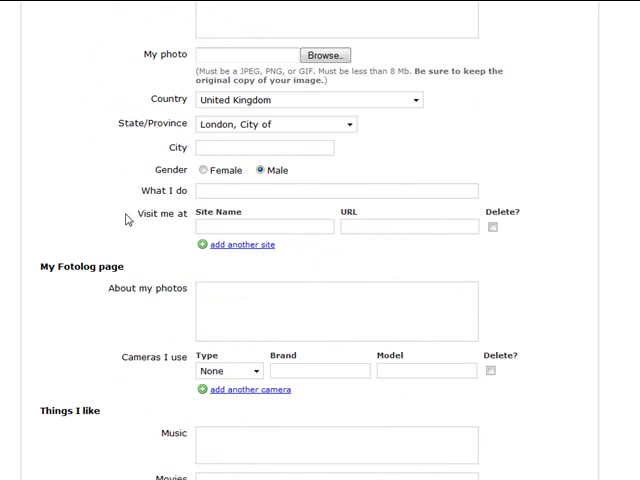
pyautogui.scroll(-3)
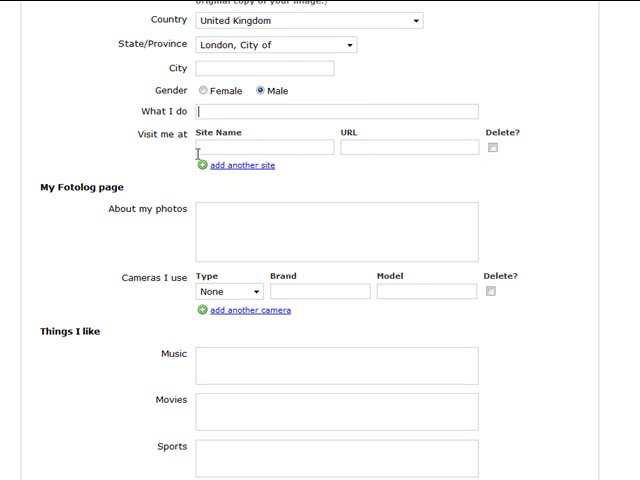
pyautogui.moveTo(278, 143)
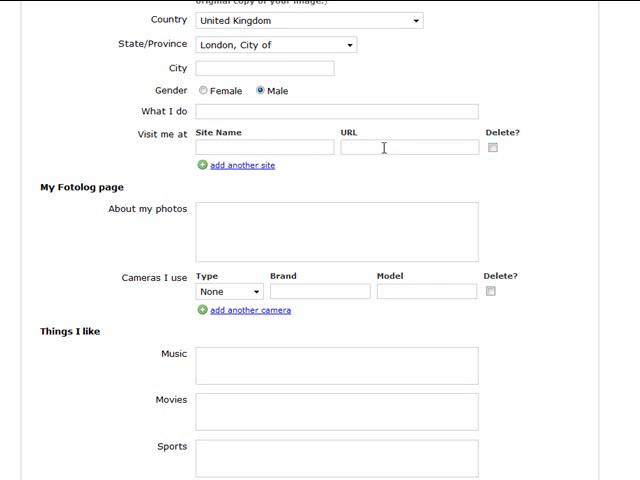
pyautogui.moveTo(500, 161)
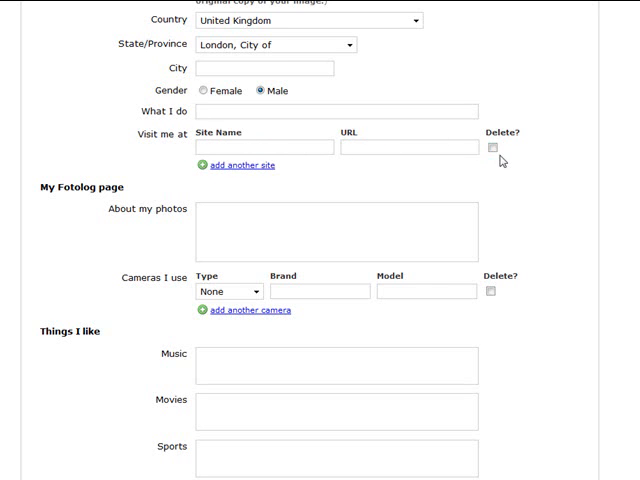
pyautogui.moveTo(127, 90)
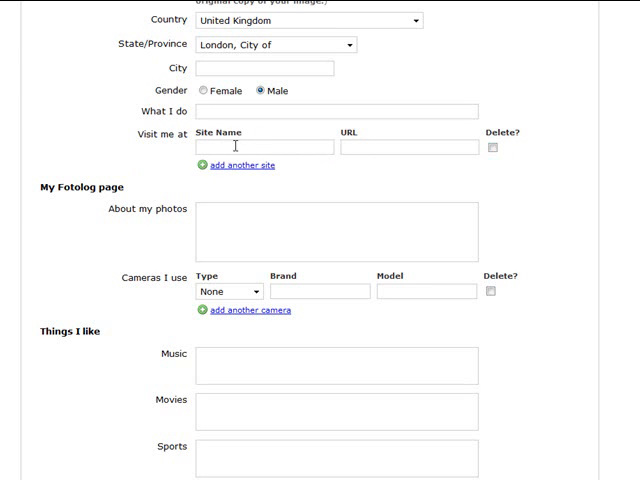
pyautogui.moveTo(357, 149)
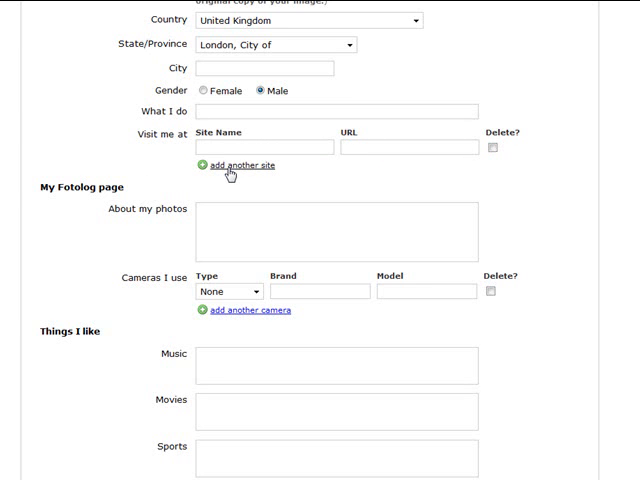
pyautogui.scroll(-3)
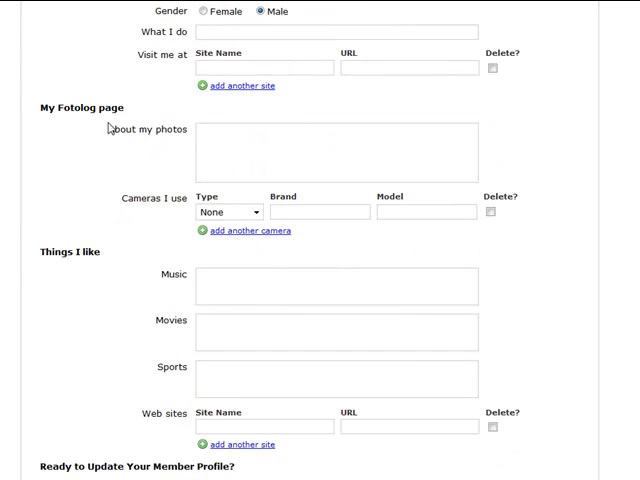
# Scroll the profile form down to the password confirmation and update section.
pyautogui.scroll(-3)
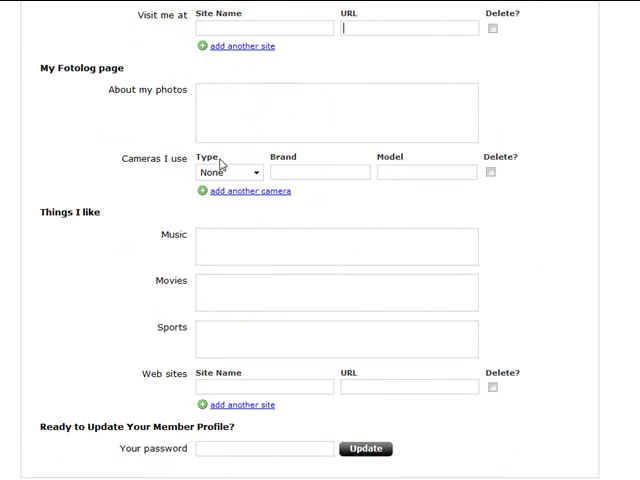
pyautogui.scroll(-3)
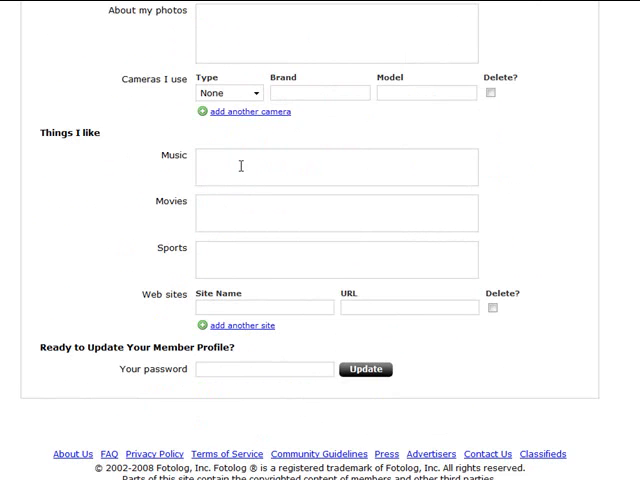
pyautogui.scroll(-3)
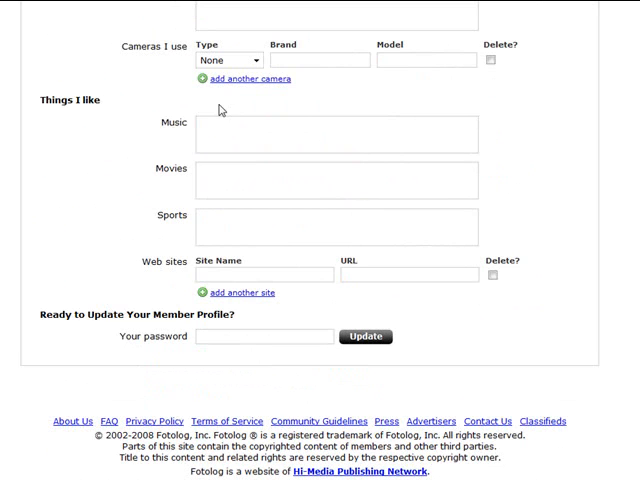
pyautogui.moveTo(198, 225)
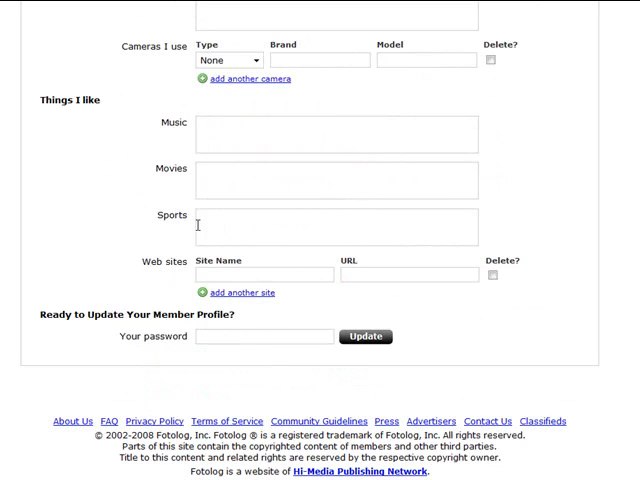
pyautogui.moveTo(211, 137)
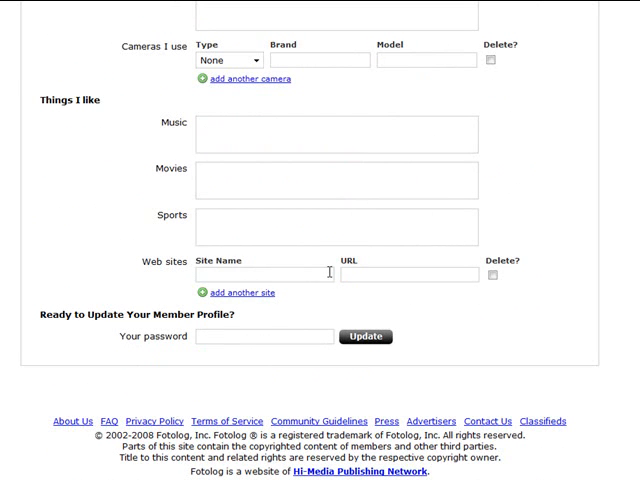
pyautogui.moveTo(87, 181)
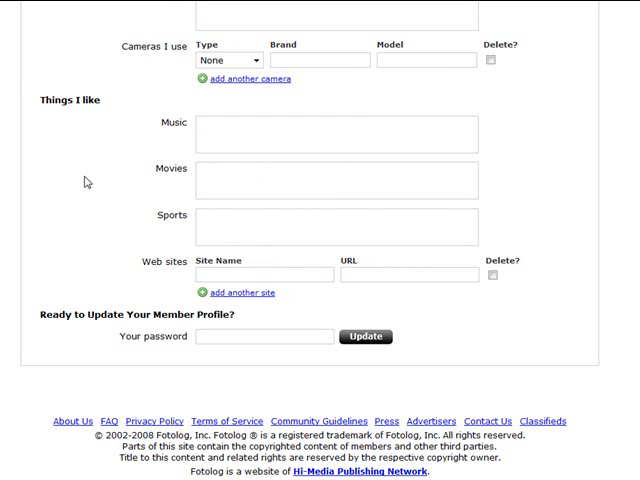
pyautogui.moveTo(155, 330)
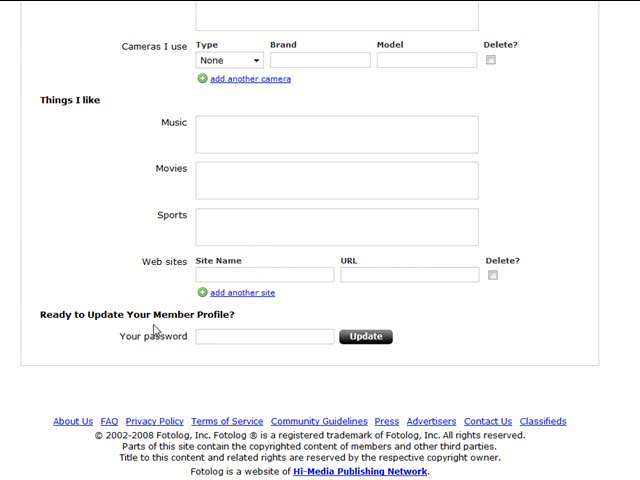
pyautogui.moveTo(300, 355)
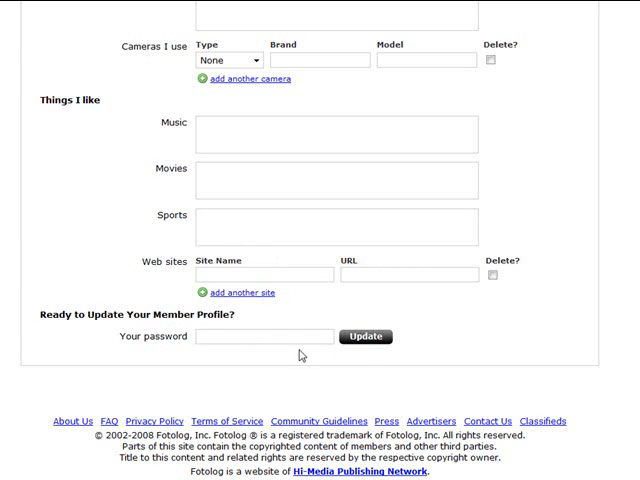
pyautogui.moveTo(353, 309)
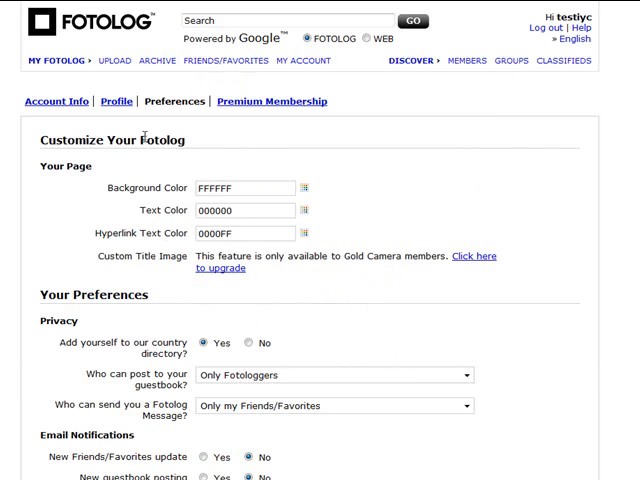
pyautogui.moveTo(160, 213)
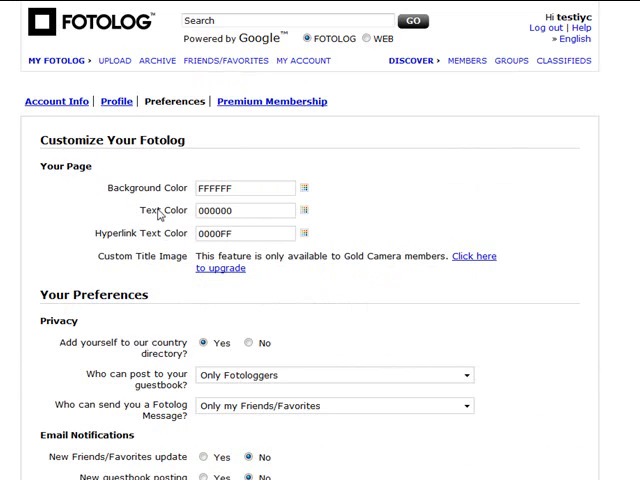
pyautogui.moveTo(258, 227)
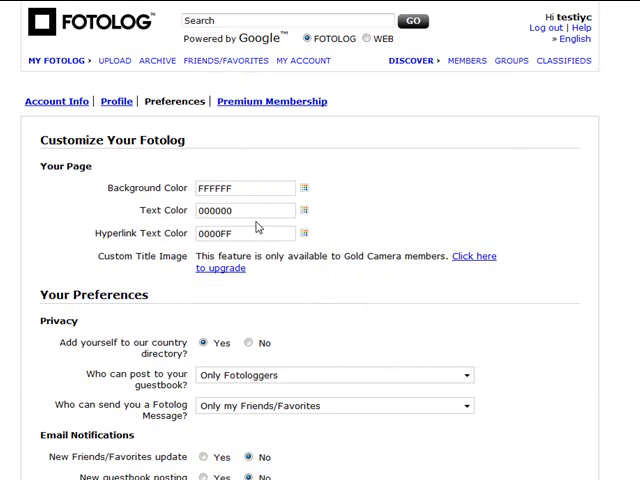
pyautogui.moveTo(258, 178)
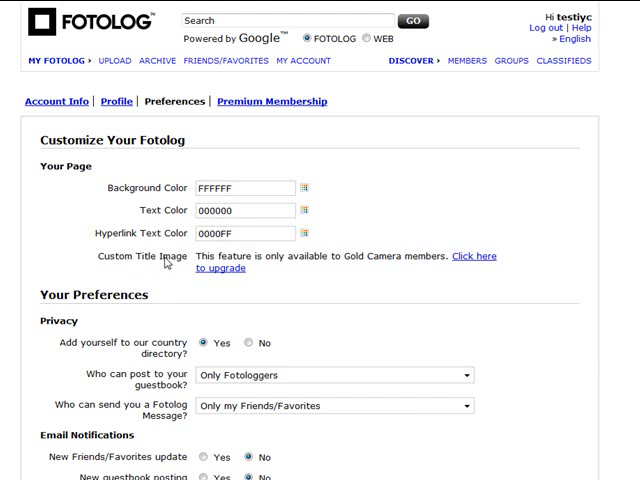
pyautogui.moveTo(76, 230)
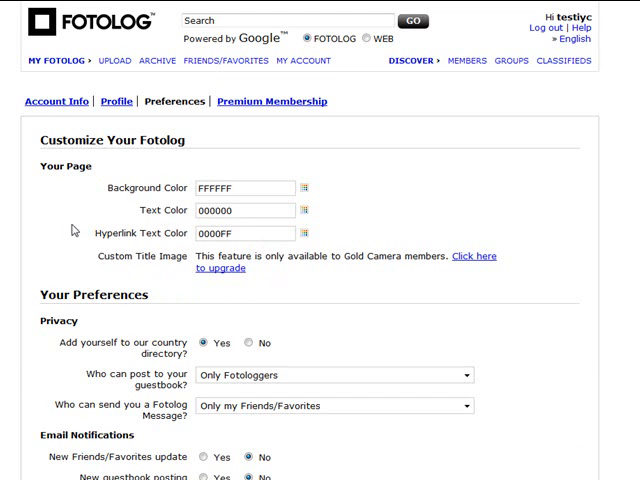
pyautogui.scroll(-3)
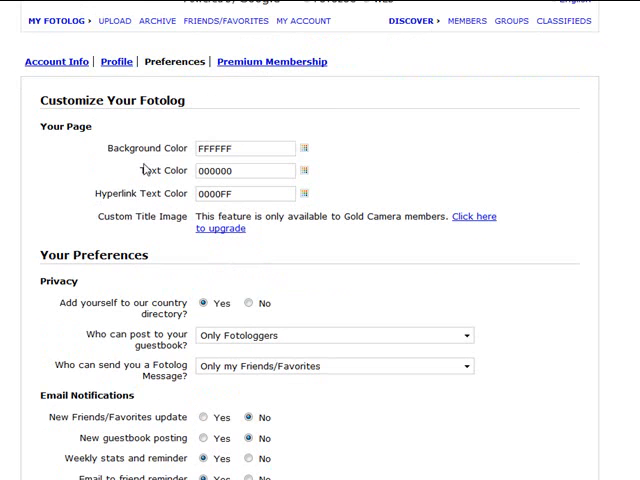
pyautogui.scroll(-3)
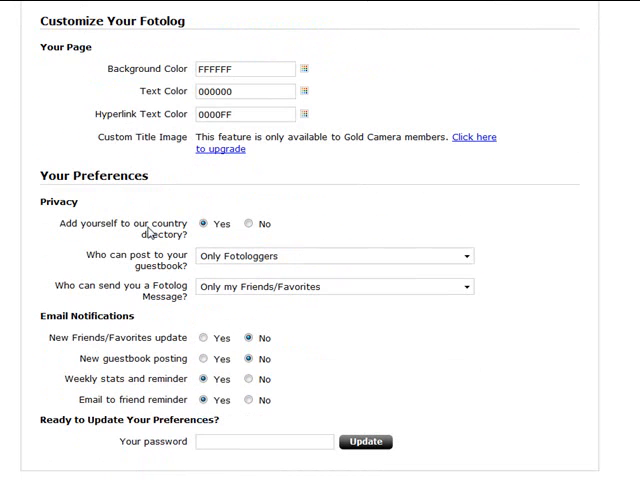
pyautogui.scroll(-3)
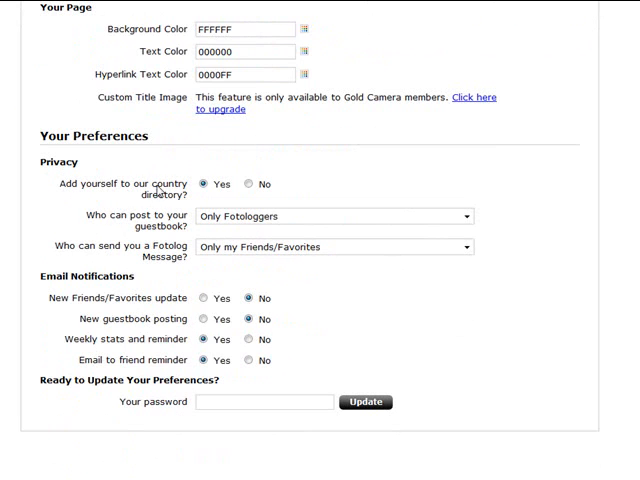
pyautogui.moveTo(185, 197)
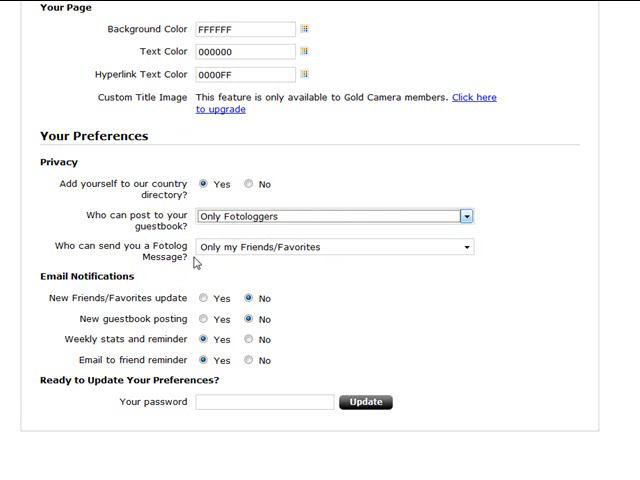
pyautogui.click(463, 247)
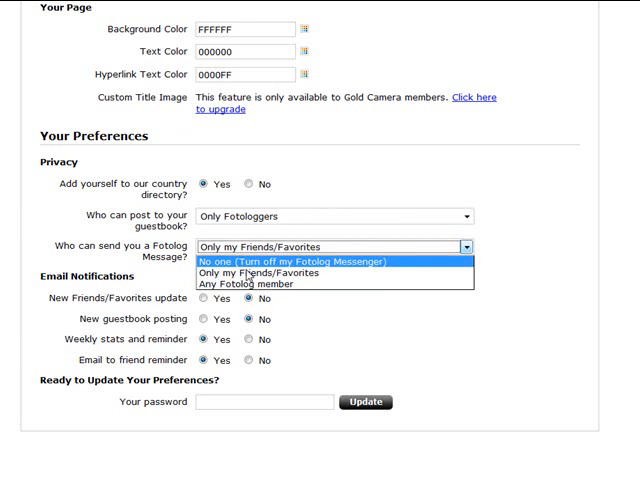
pyautogui.moveTo(258, 284)
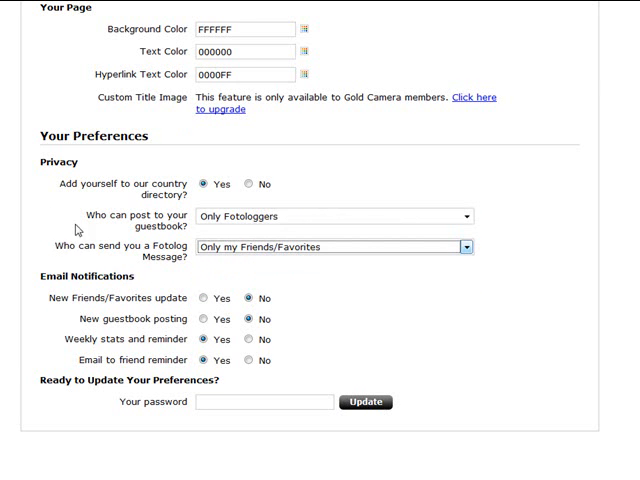
pyautogui.scroll(-3)
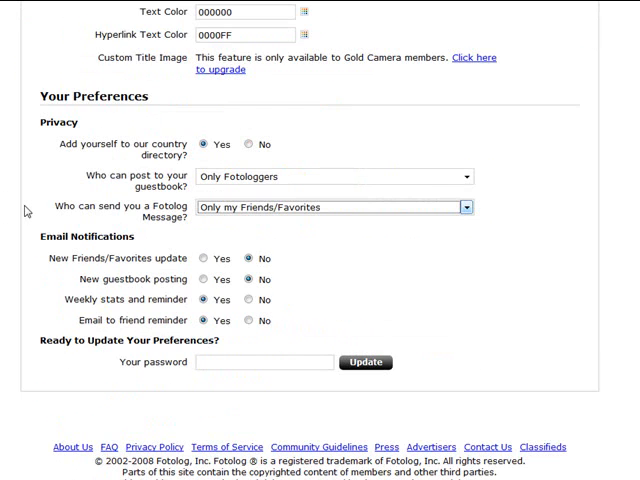
pyautogui.scroll(-3)
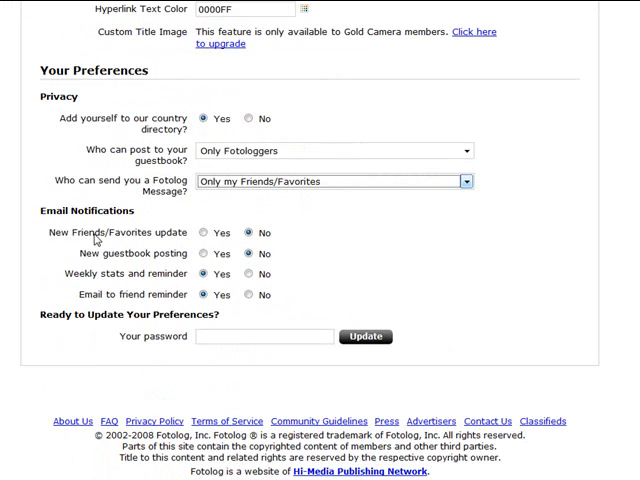
pyautogui.moveTo(183, 255)
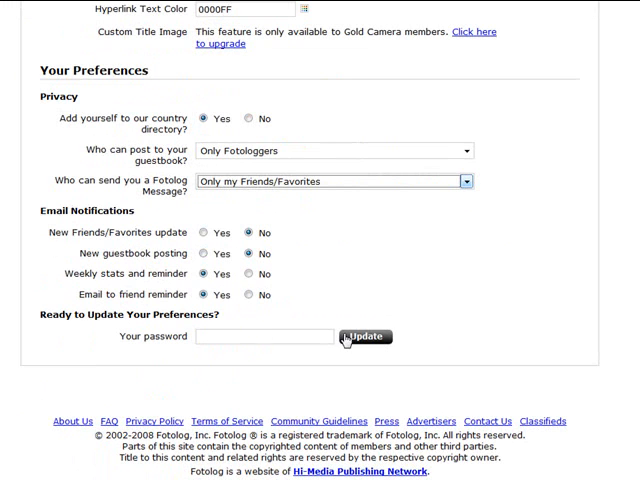
pyautogui.scroll(3)
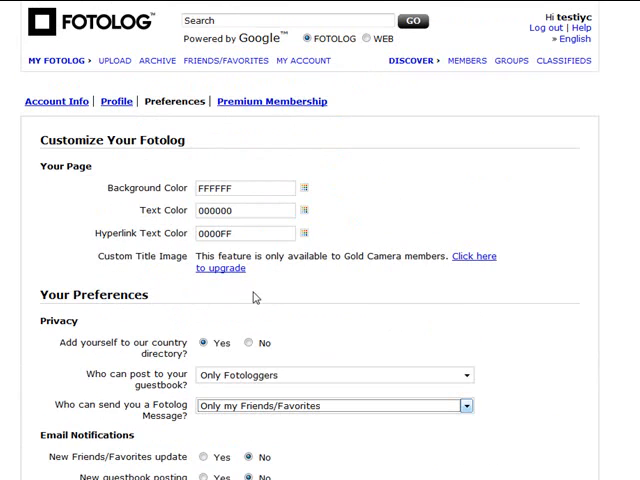
# View Premium Membership status, Gold benefits and PayPal and mail-payment pricing.
pyautogui.click(271, 101)
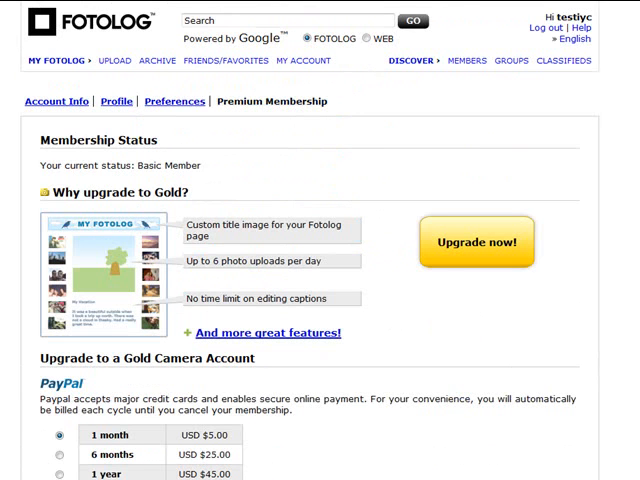
pyautogui.moveTo(86, 49)
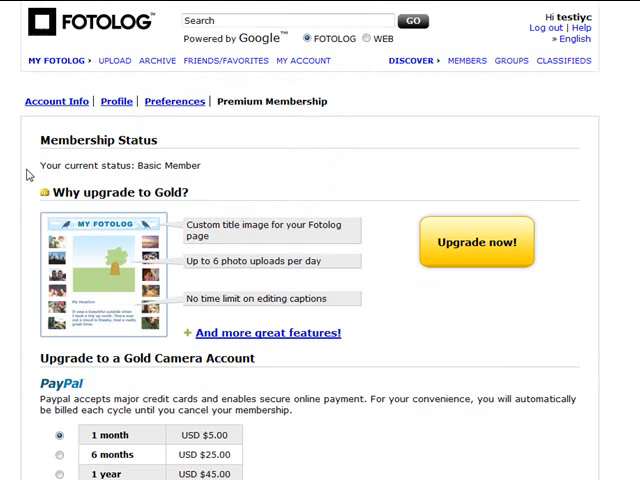
pyautogui.scroll(-3)
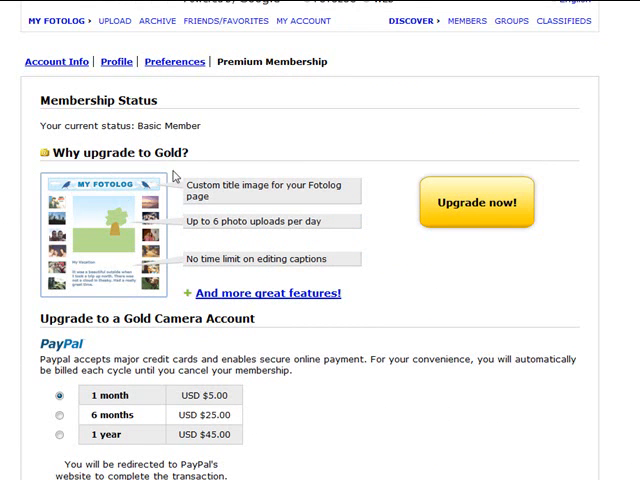
pyautogui.moveTo(37, 217)
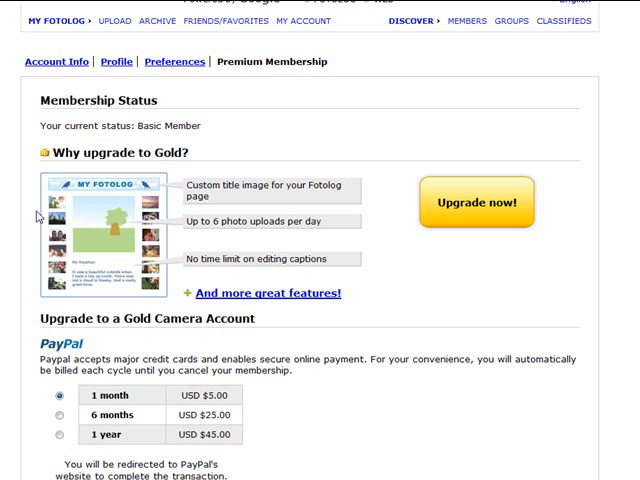
pyautogui.moveTo(180, 227)
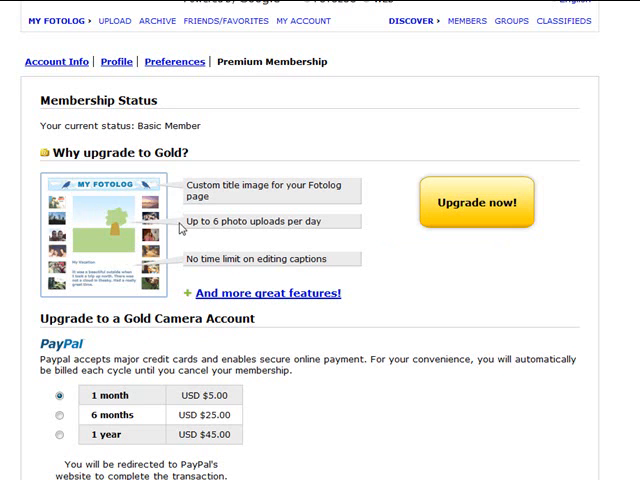
pyautogui.moveTo(331, 230)
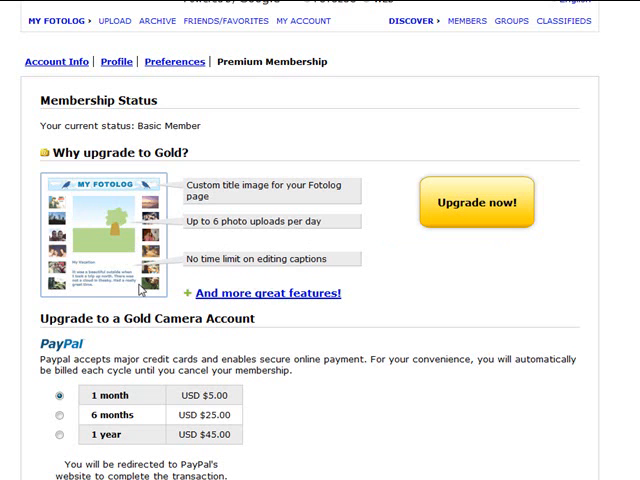
pyautogui.scroll(-3)
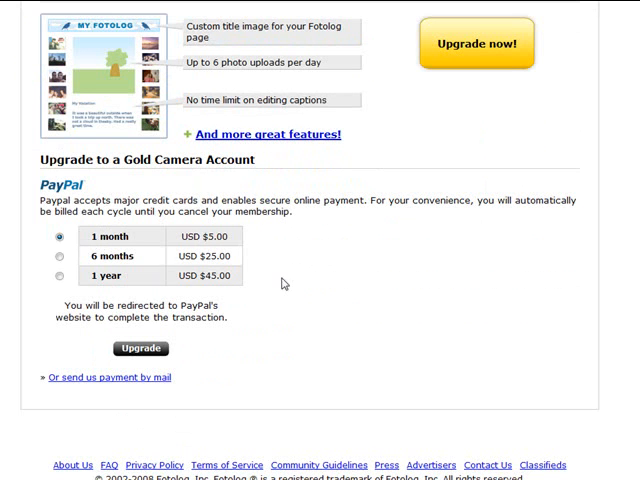
pyautogui.scroll(-3)
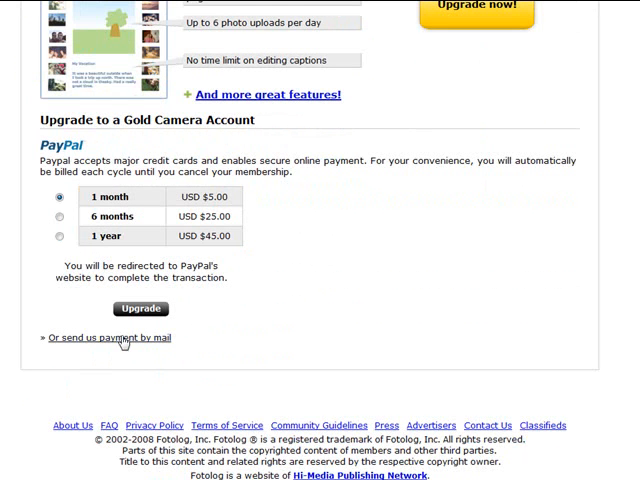
pyautogui.scroll(3)
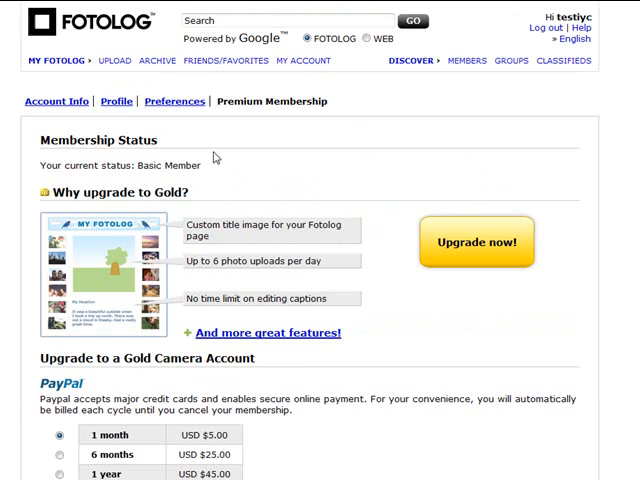
pyautogui.click(113, 60)
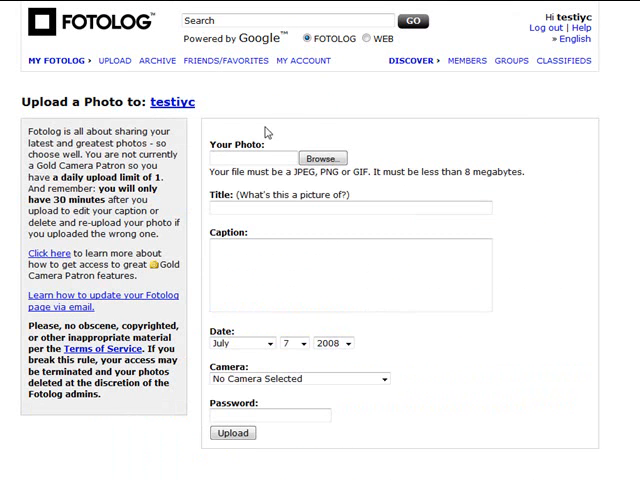
pyautogui.moveTo(277, 137)
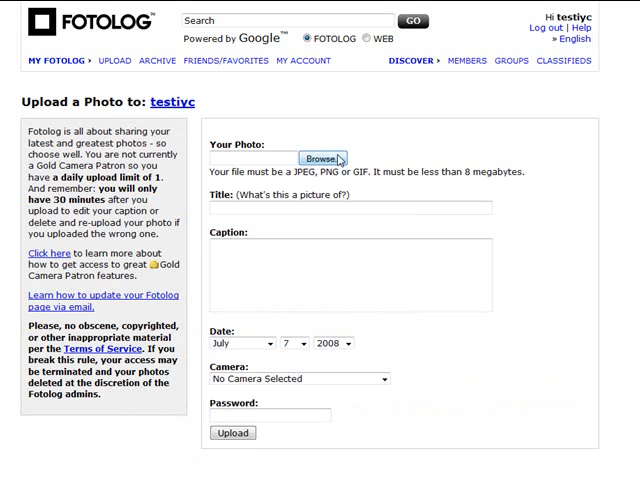
pyautogui.moveTo(258, 248)
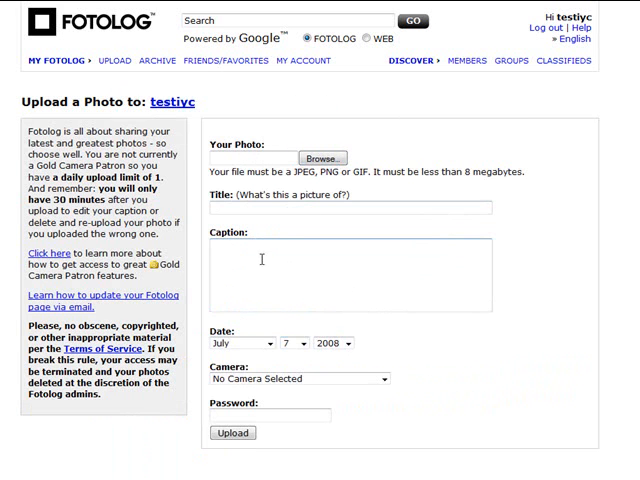
pyautogui.scroll(-3)
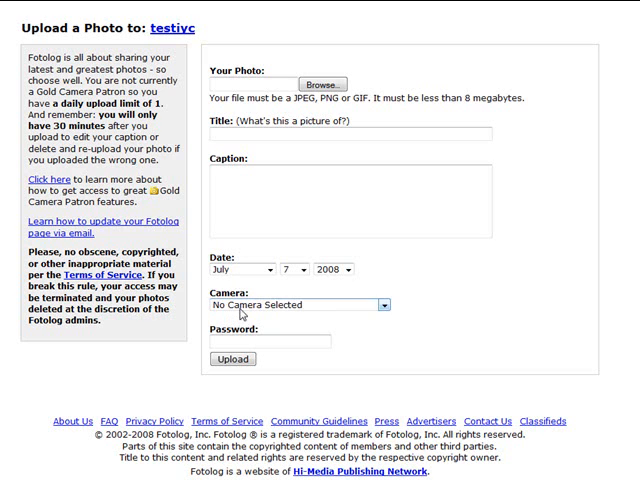
pyautogui.click(382, 305)
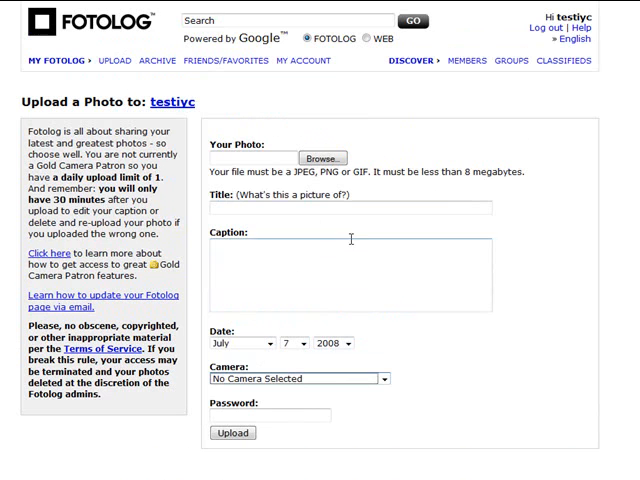
# Open the Groups page showing featured groups and category counts.
pyautogui.click(510, 61)
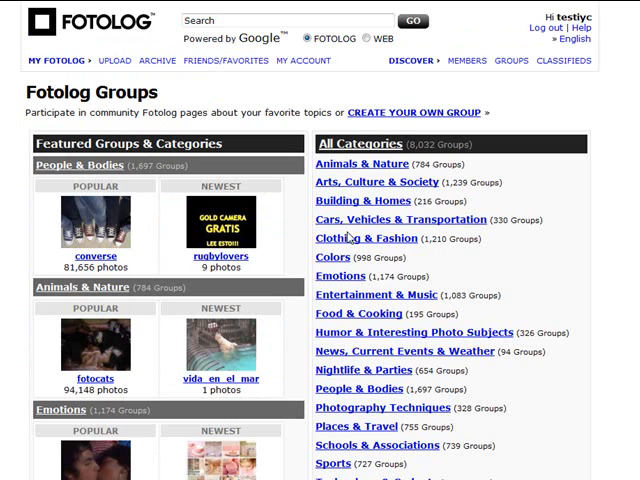
pyautogui.moveTo(347, 237)
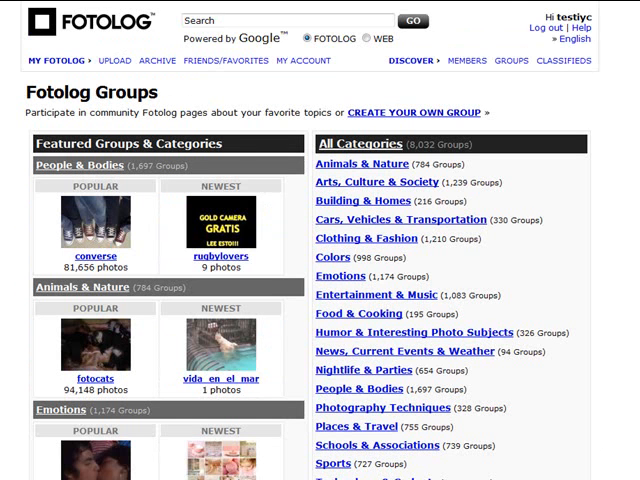
pyautogui.moveTo(373, 91)
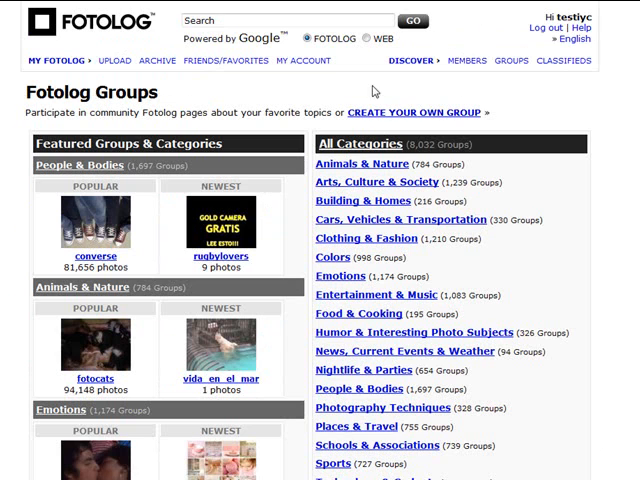
pyautogui.moveTo(518, 84)
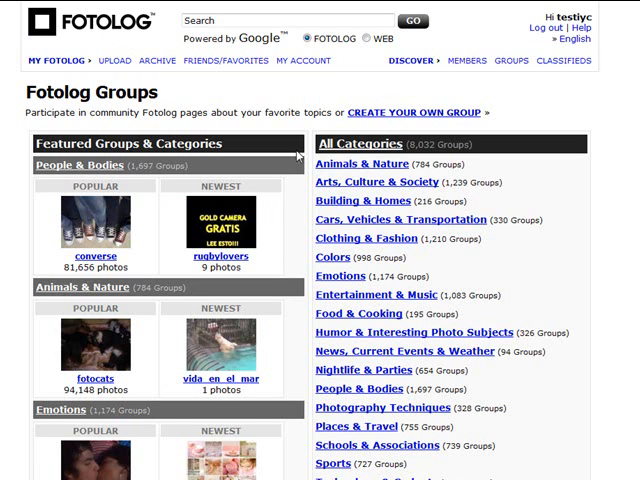
pyautogui.moveTo(62, 262)
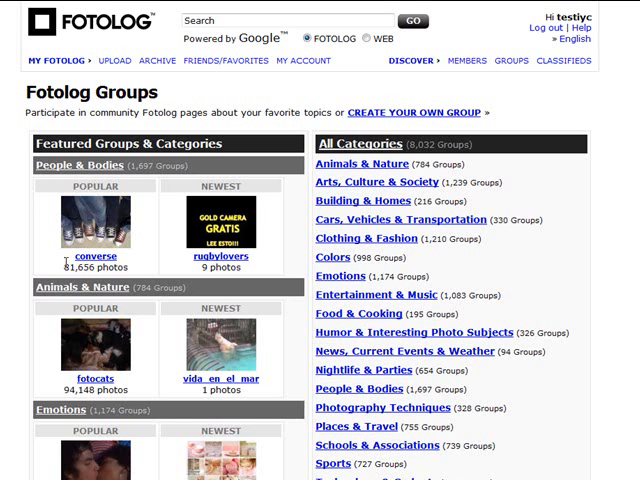
pyautogui.moveTo(78, 197)
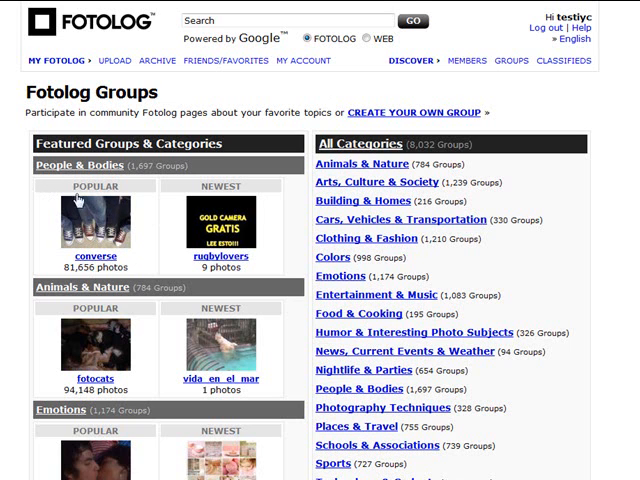
pyautogui.moveTo(100, 226)
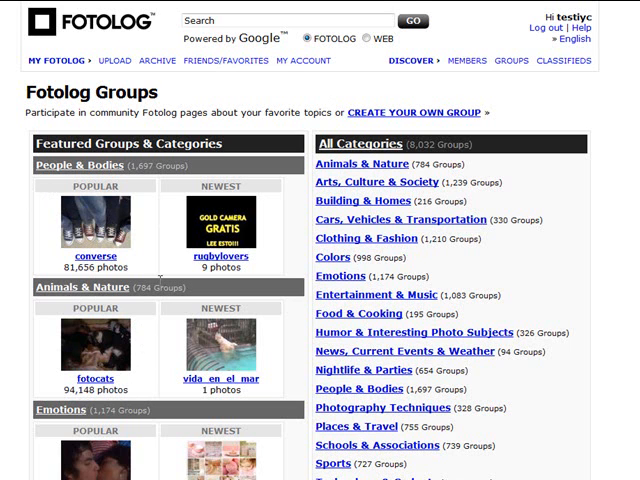
pyautogui.moveTo(322, 190)
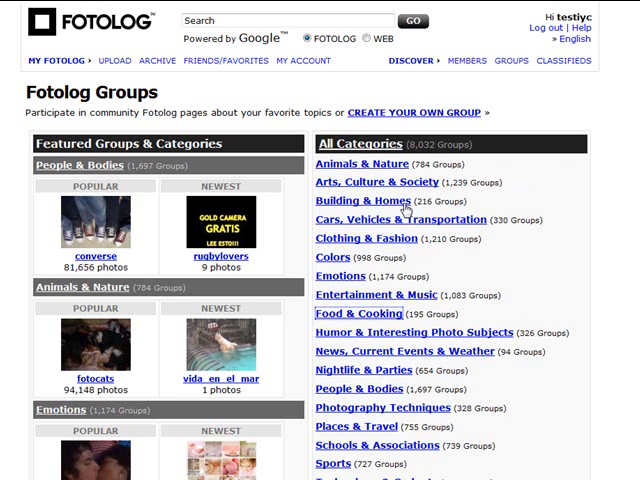
pyautogui.moveTo(468, 331)
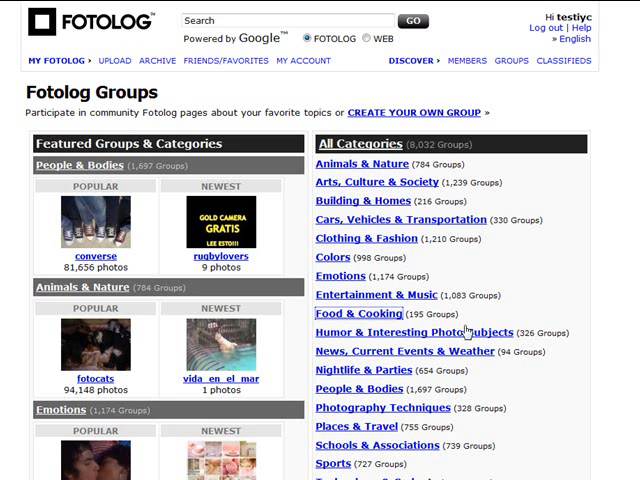
# Browse the 195 Food & Cooking groups by popularity, then return to the top.
pyautogui.click(356, 314)
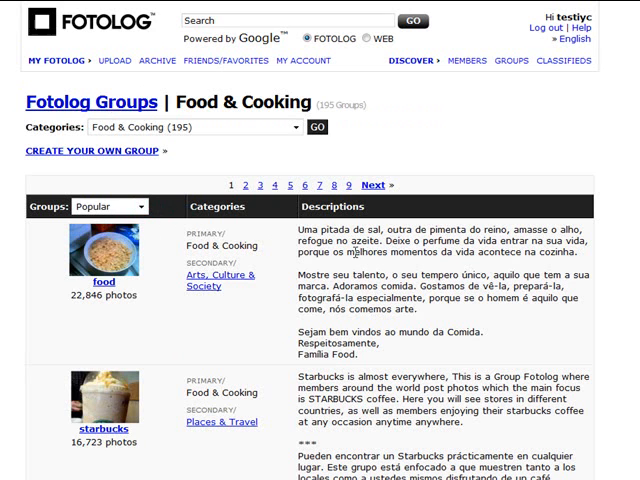
pyautogui.scroll(-3)
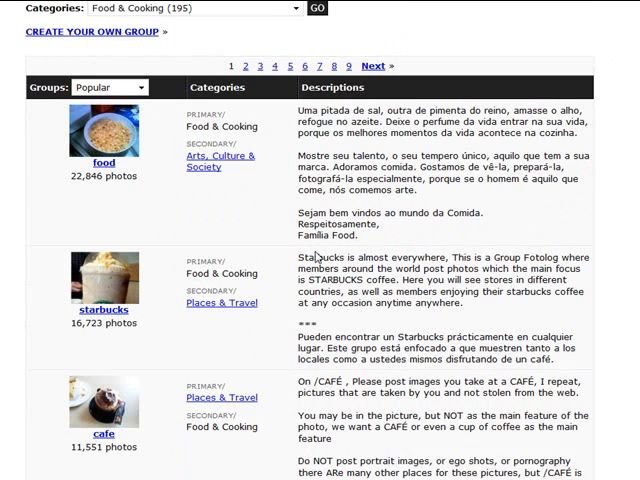
pyautogui.scroll(-3)
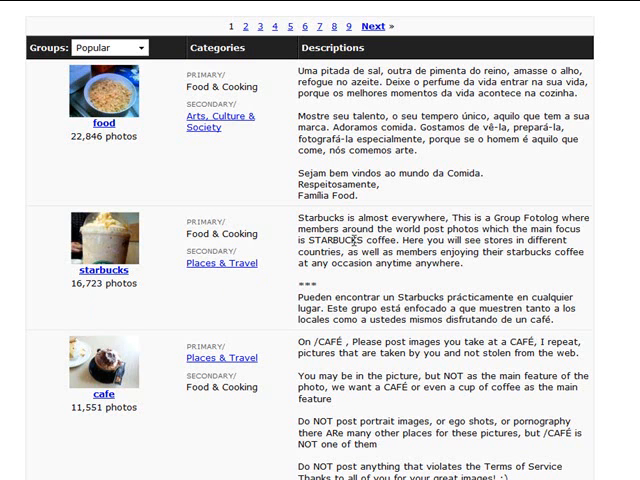
pyautogui.moveTo(114, 306)
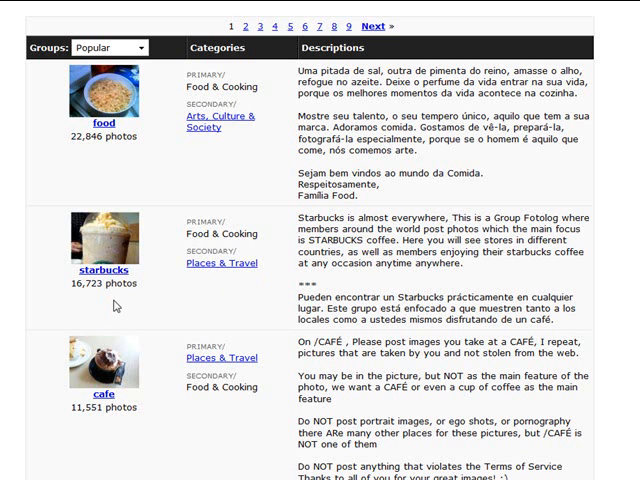
pyautogui.scroll(-3)
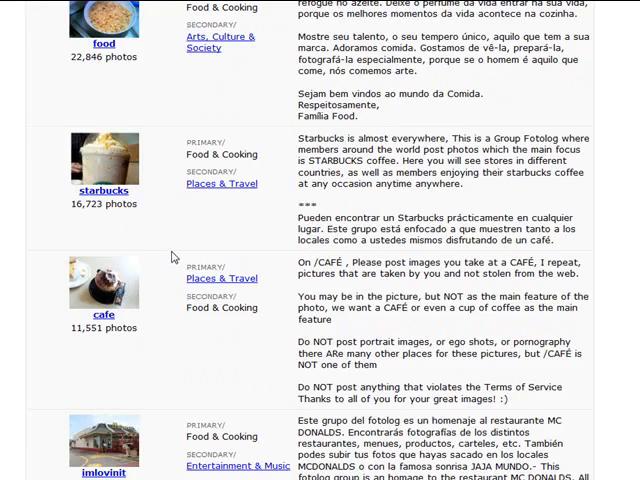
pyautogui.scroll(-3)
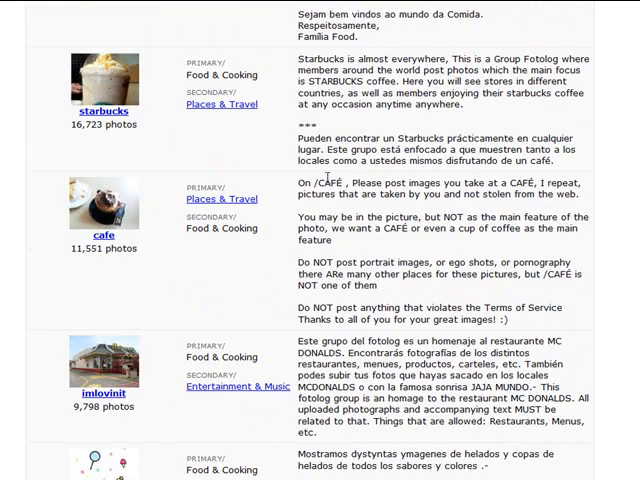
pyautogui.scroll(-3)
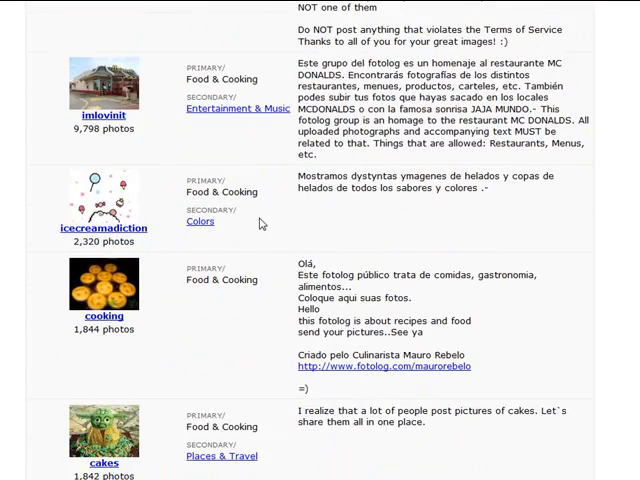
pyautogui.scroll(-3)
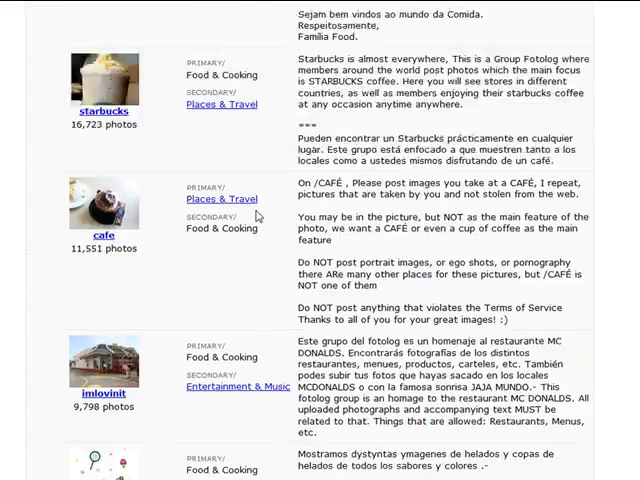
pyautogui.scroll(3)
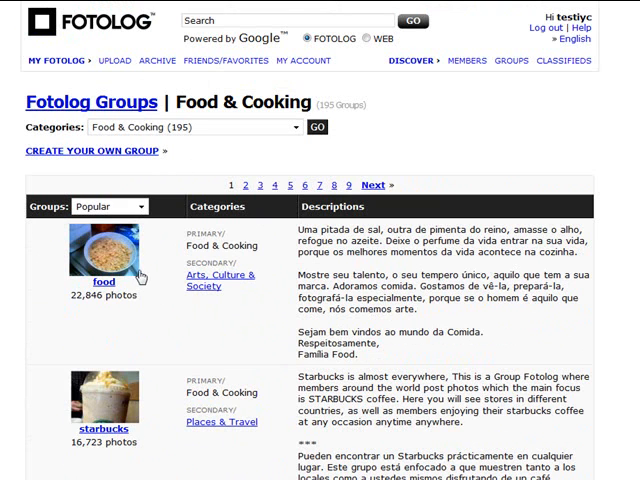
pyautogui.moveTo(457, 203)
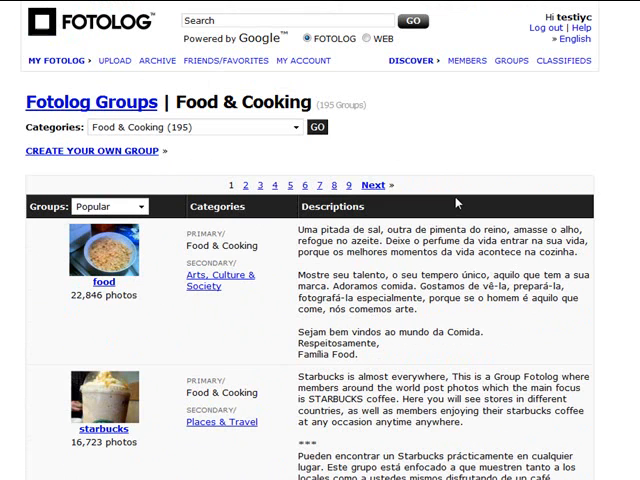
pyautogui.moveTo(548, 103)
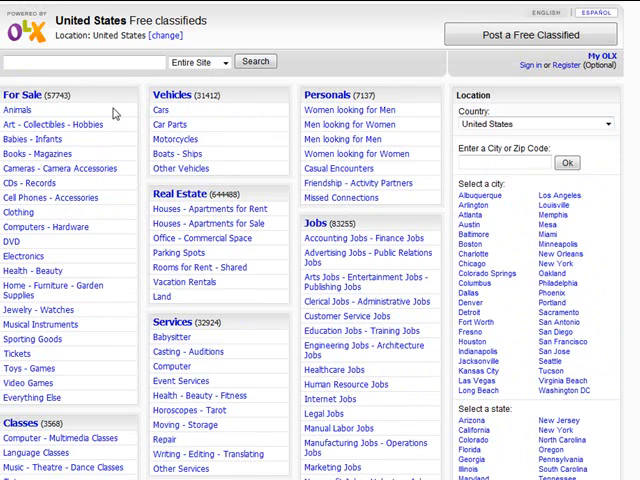
# Browse the OLX United States classifieds categories and the city and state picker.
pyautogui.scroll(-3)
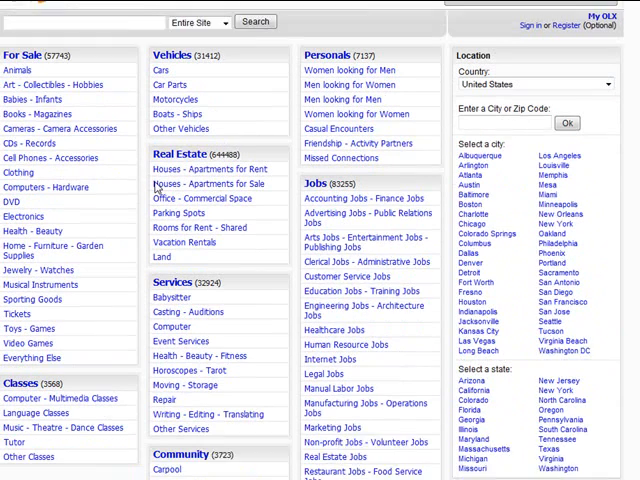
pyautogui.scroll(3)
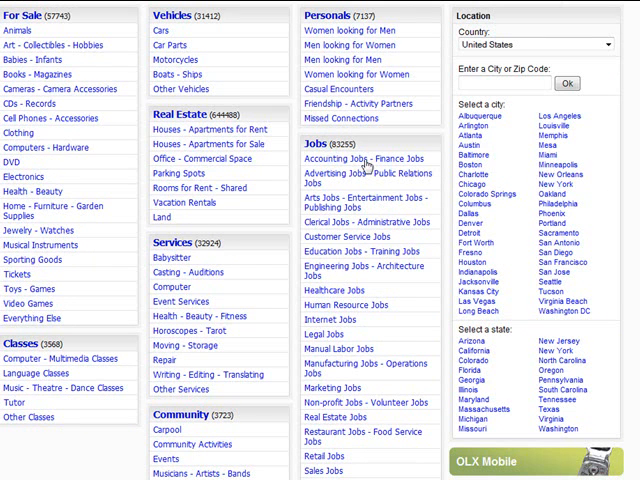
pyautogui.scroll(-3)
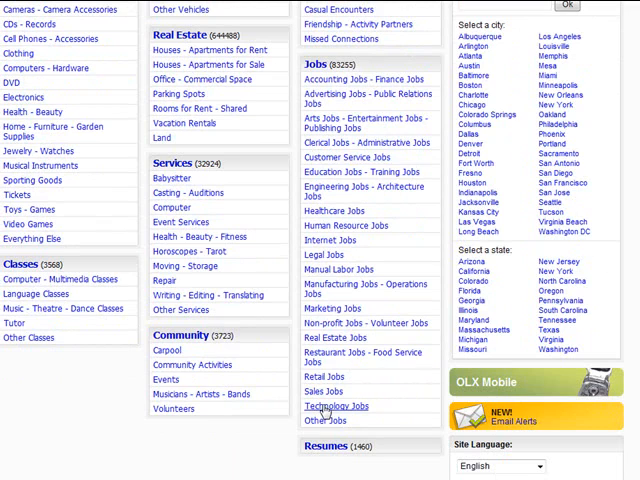
pyautogui.moveTo(305, 188)
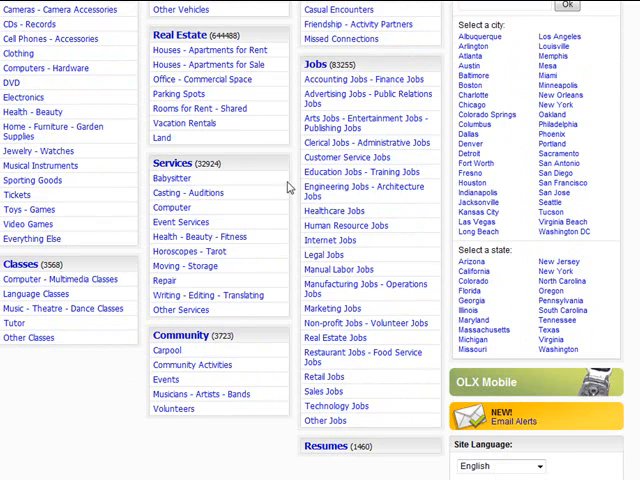
pyautogui.scroll(3)
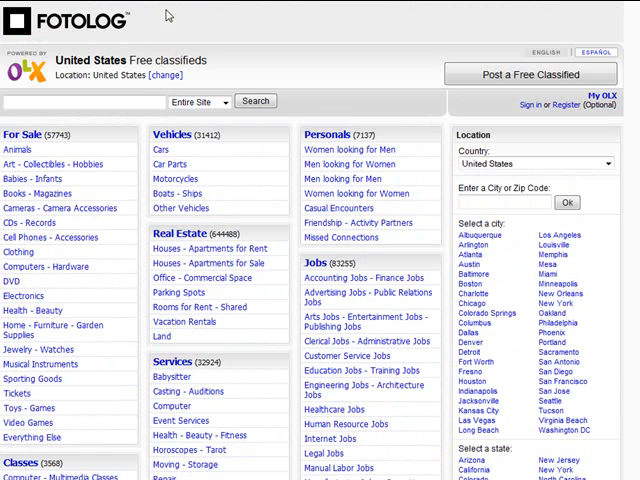
pyautogui.moveTo(163, 43)
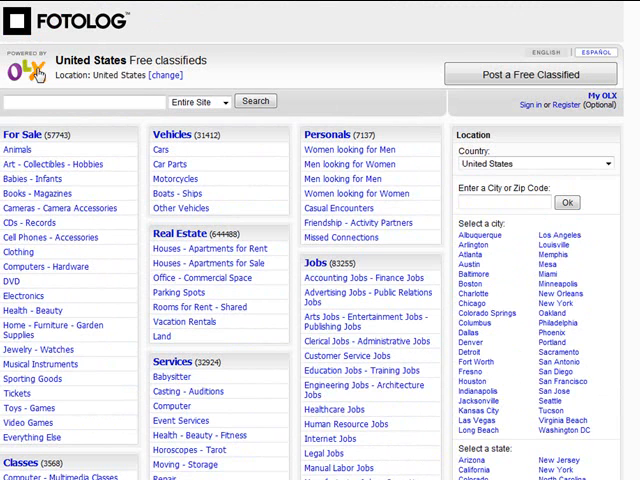
pyautogui.moveTo(413, 13)
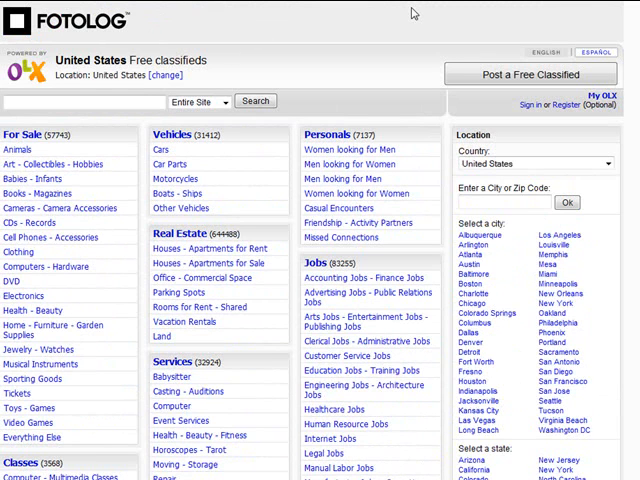